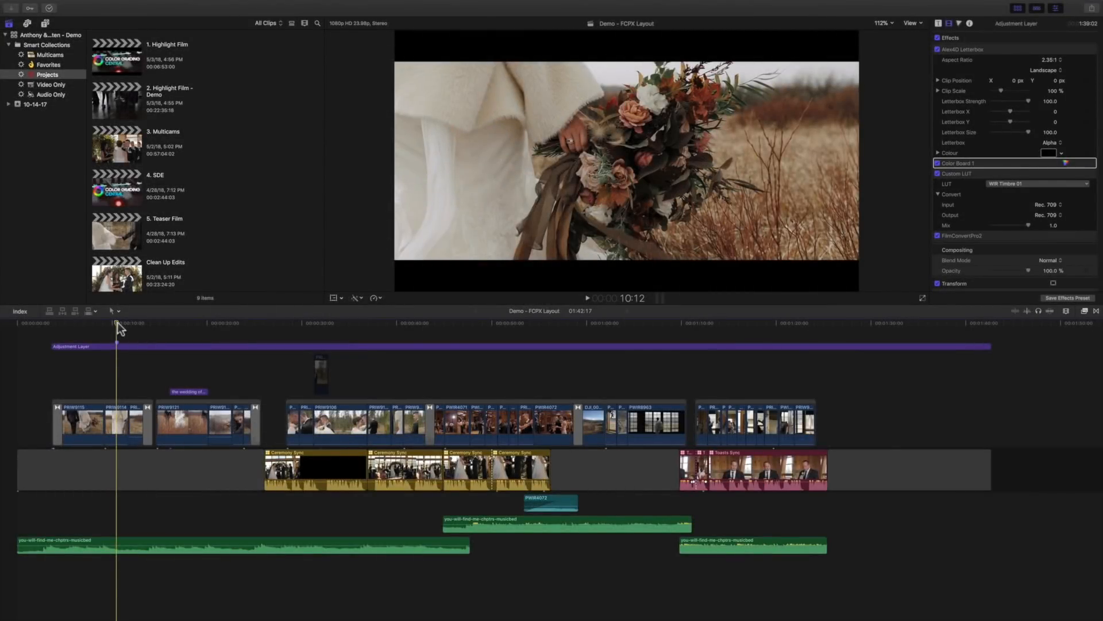
pyautogui.moveTo(122, 313)
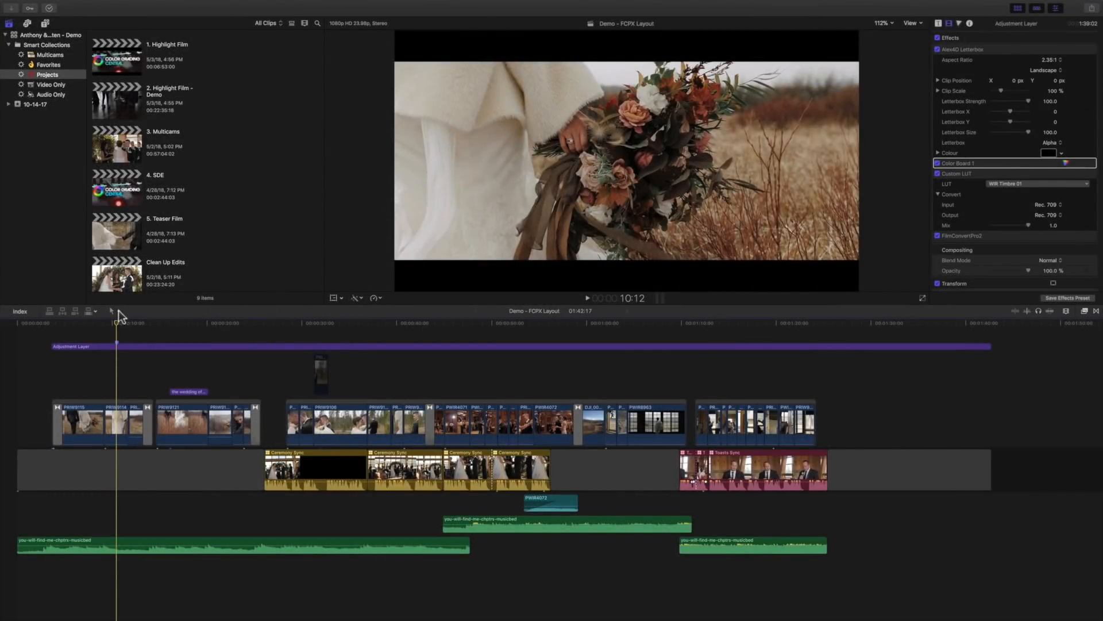
pyautogui.click(110, 311)
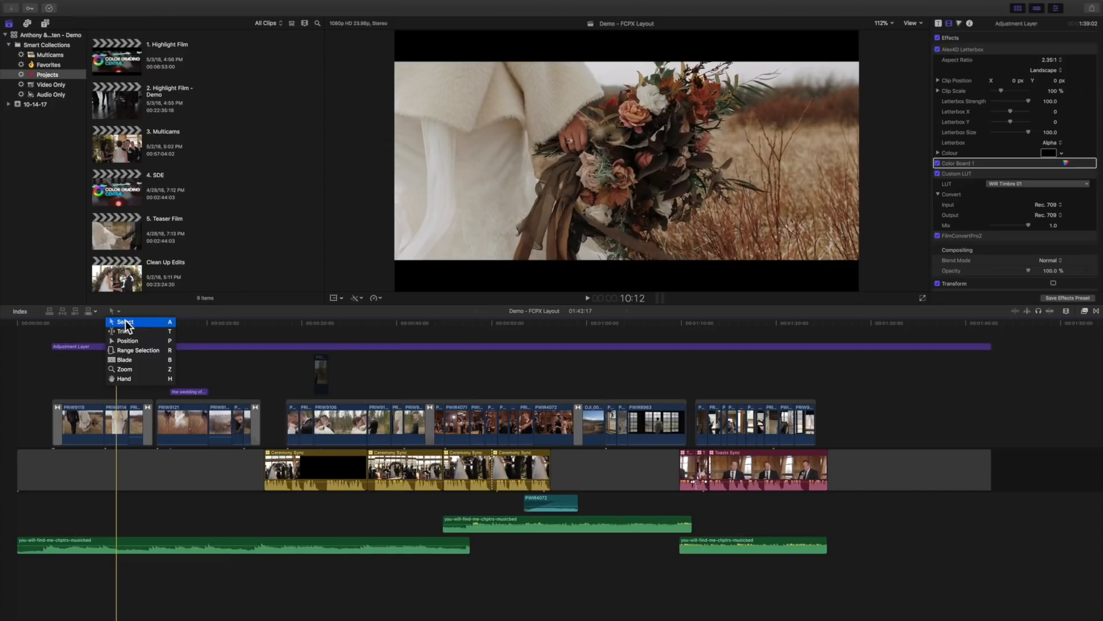
pyautogui.moveTo(135, 360)
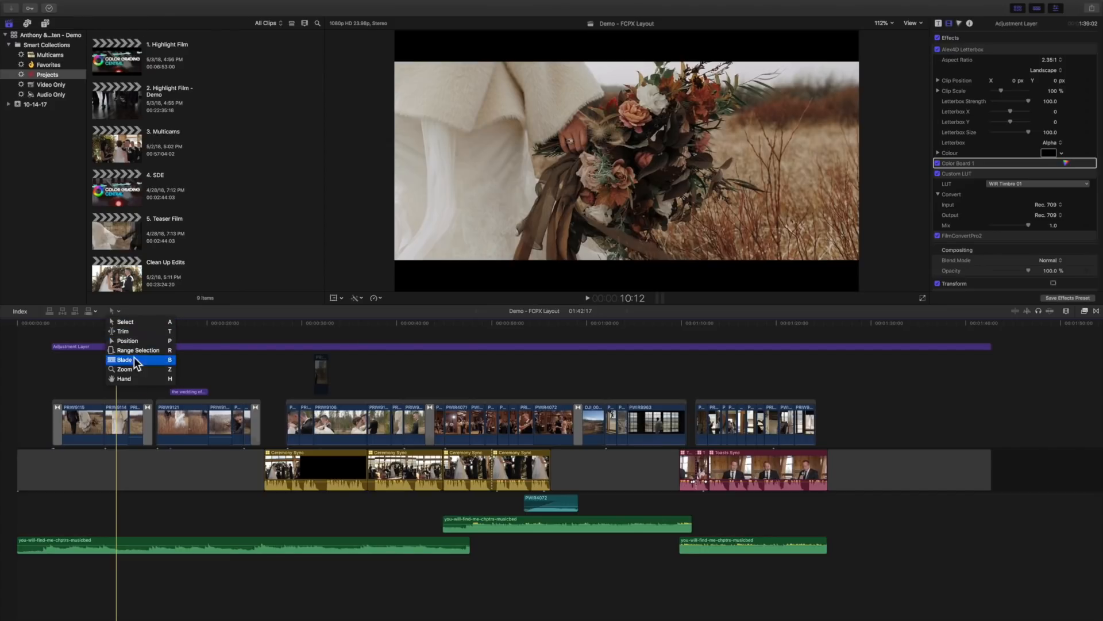
pyautogui.moveTo(142, 394)
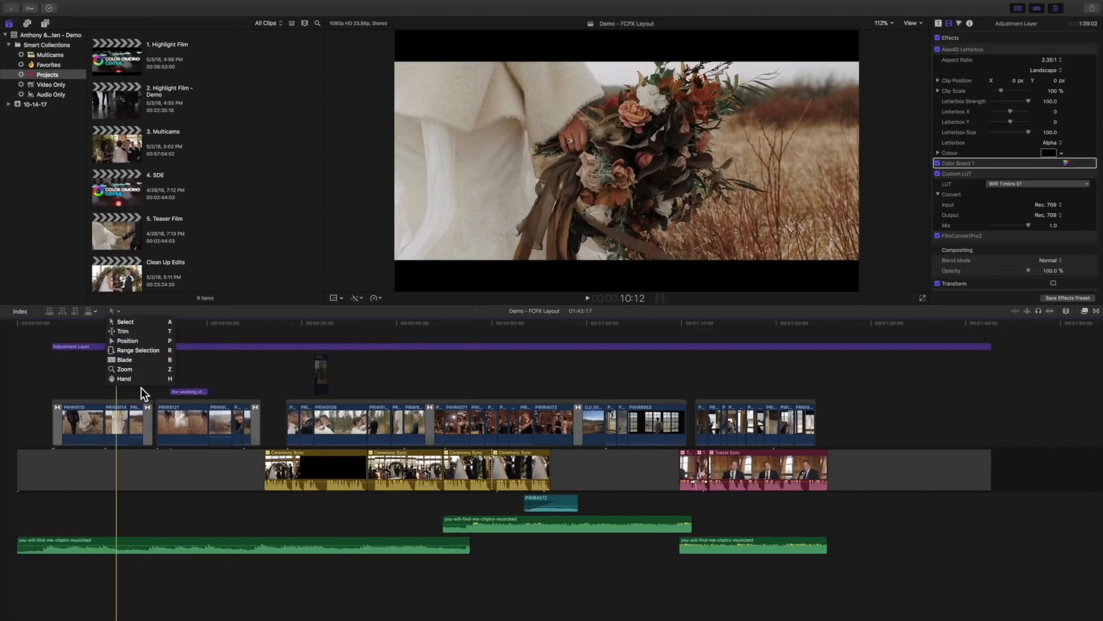
pyautogui.moveTo(127, 378)
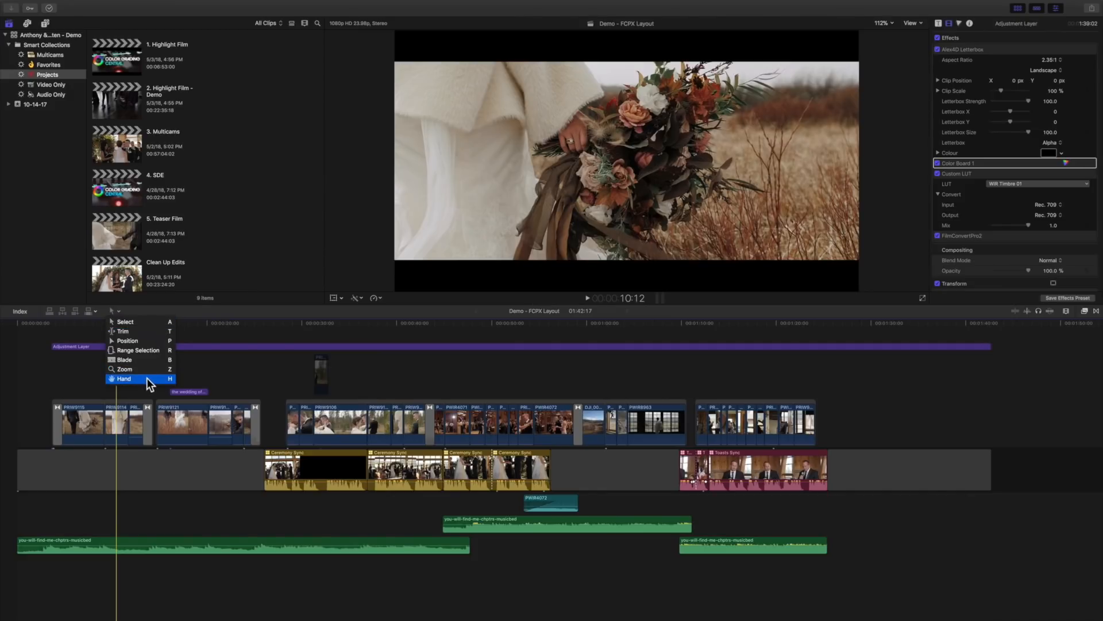
pyautogui.moveTo(144, 322)
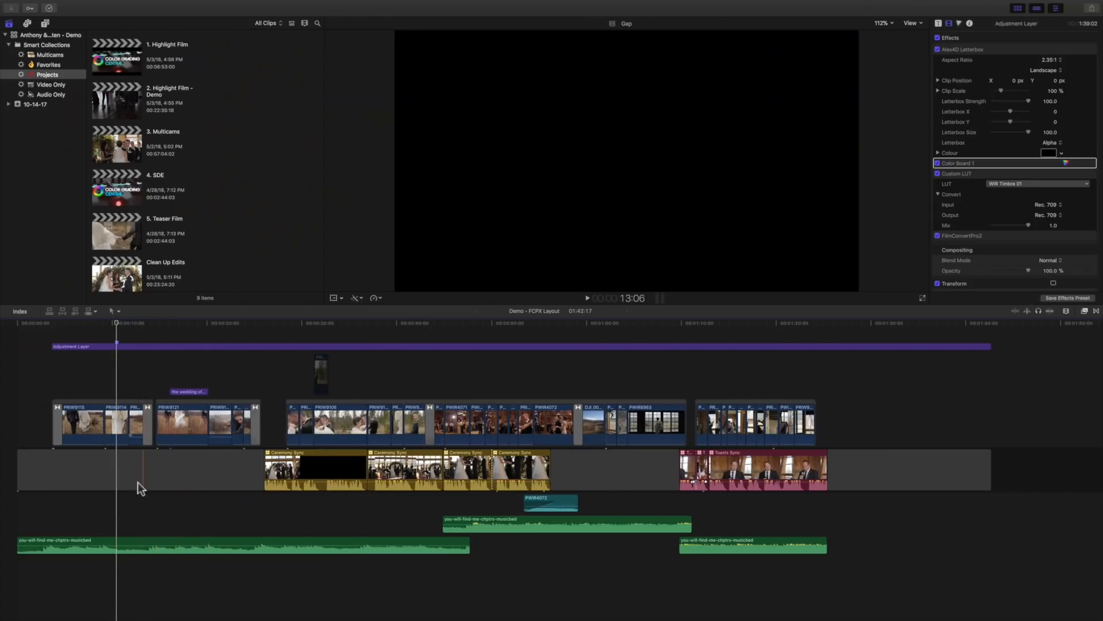
pyautogui.click(317, 468)
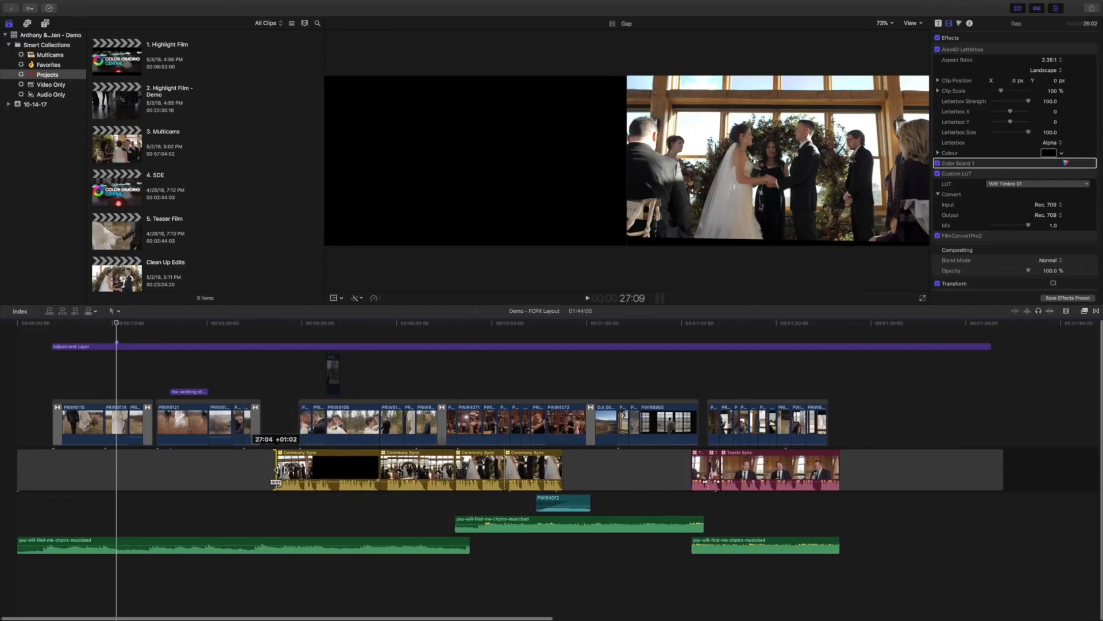
pyautogui.press('cmd+z')
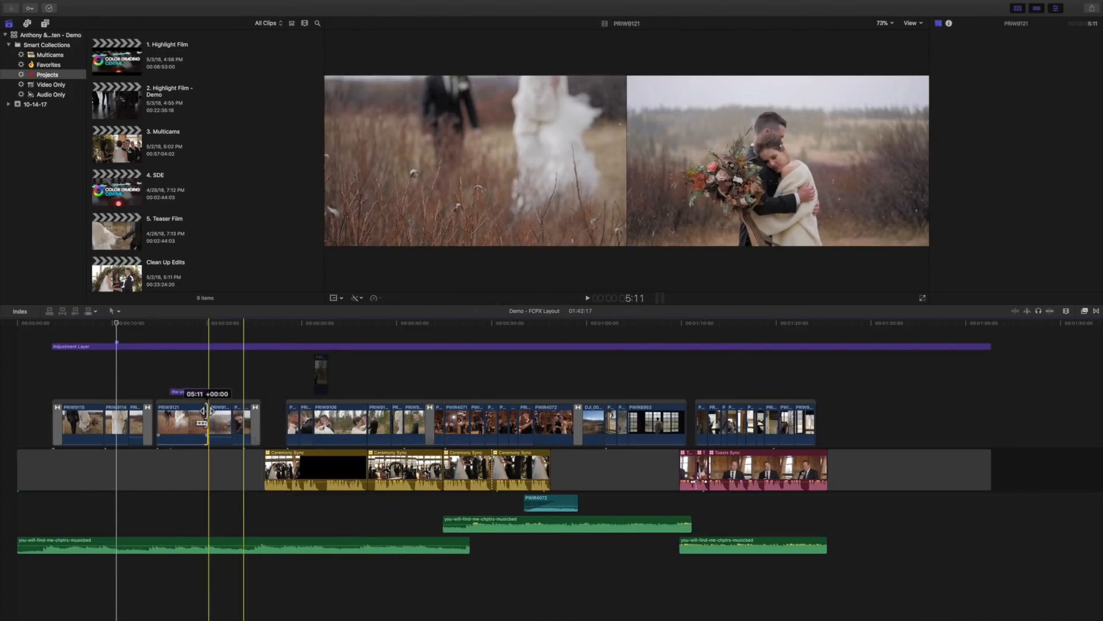
pyautogui.click(70, 345)
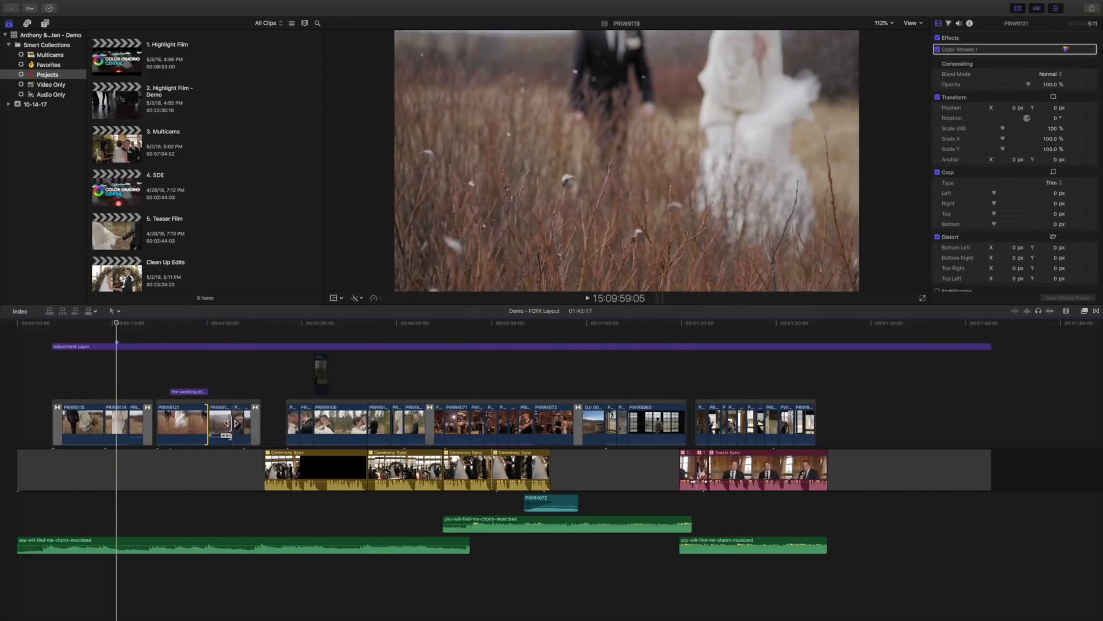
pyautogui.click(169, 422)
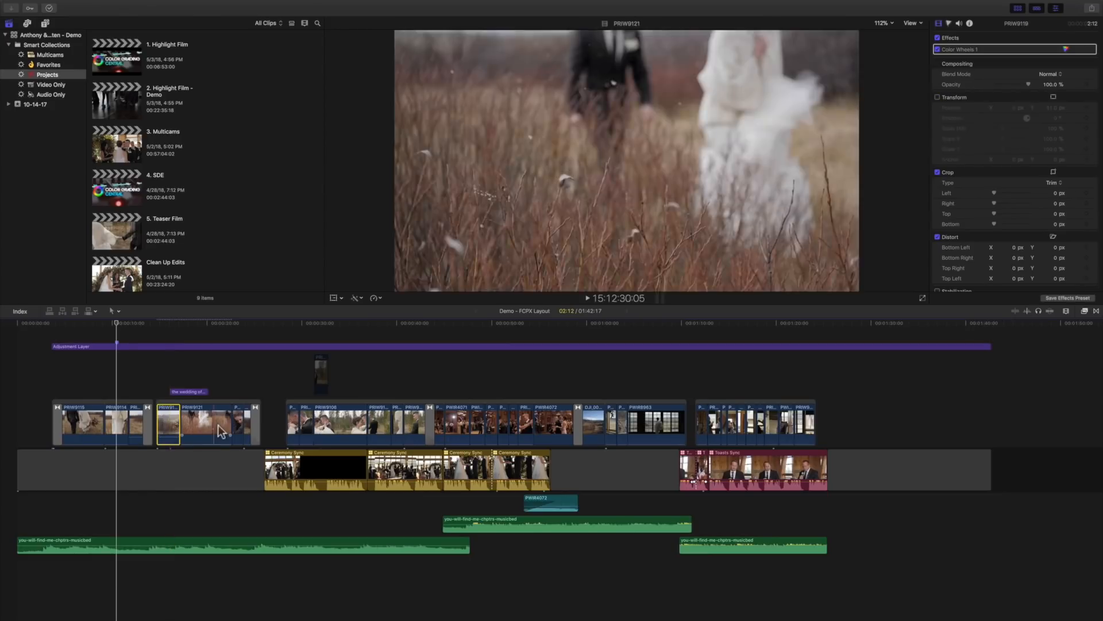
pyautogui.press('cmd+z')
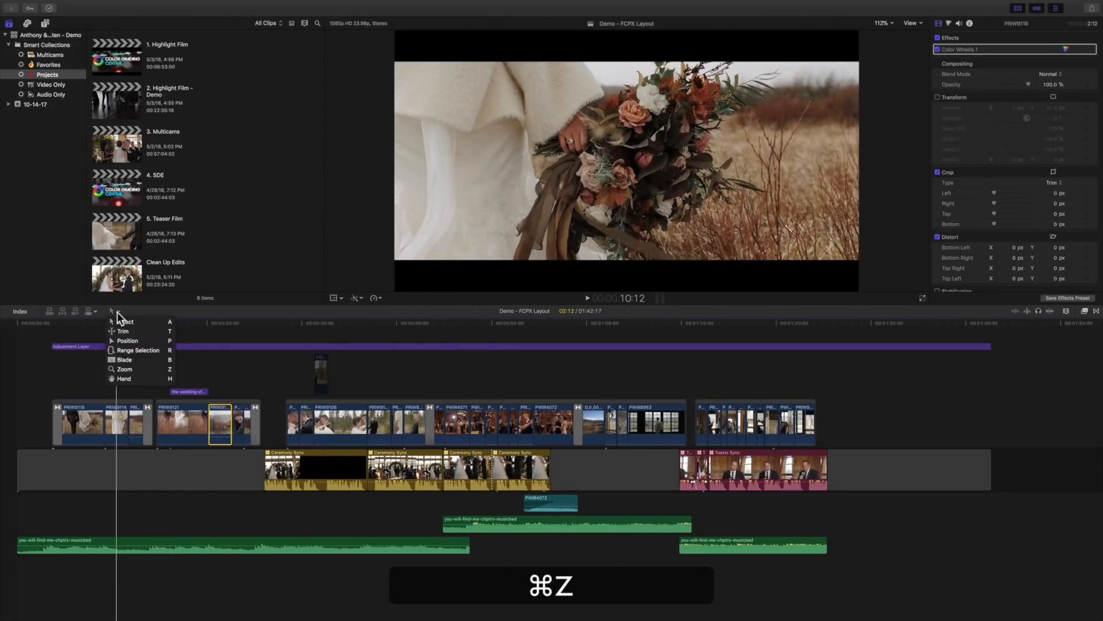
pyautogui.press('cmd+z')
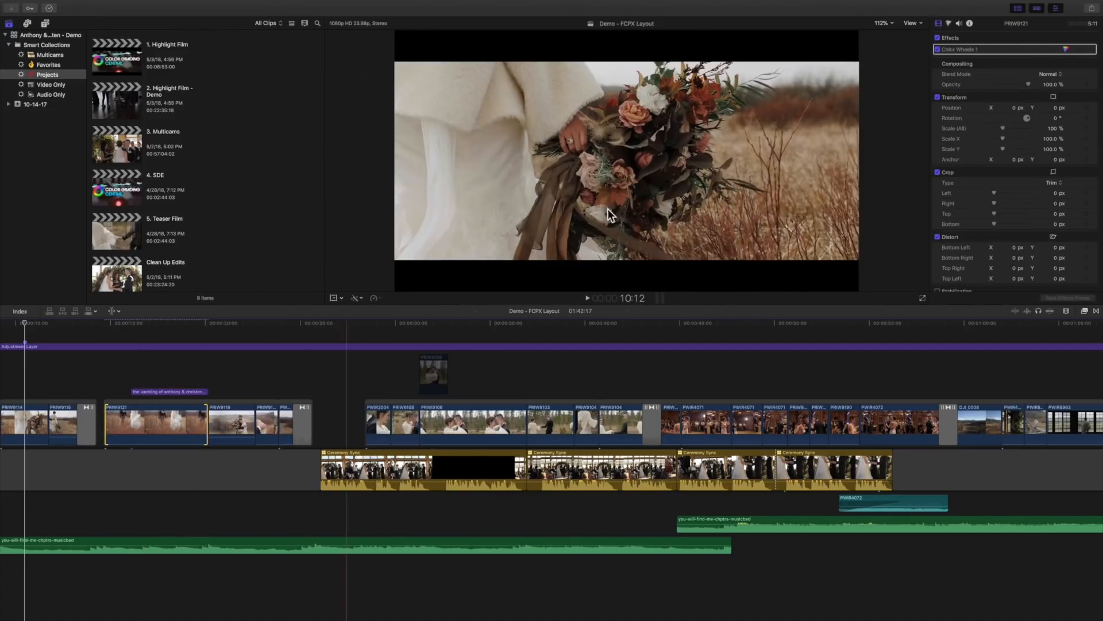
pyautogui.click(223, 323)
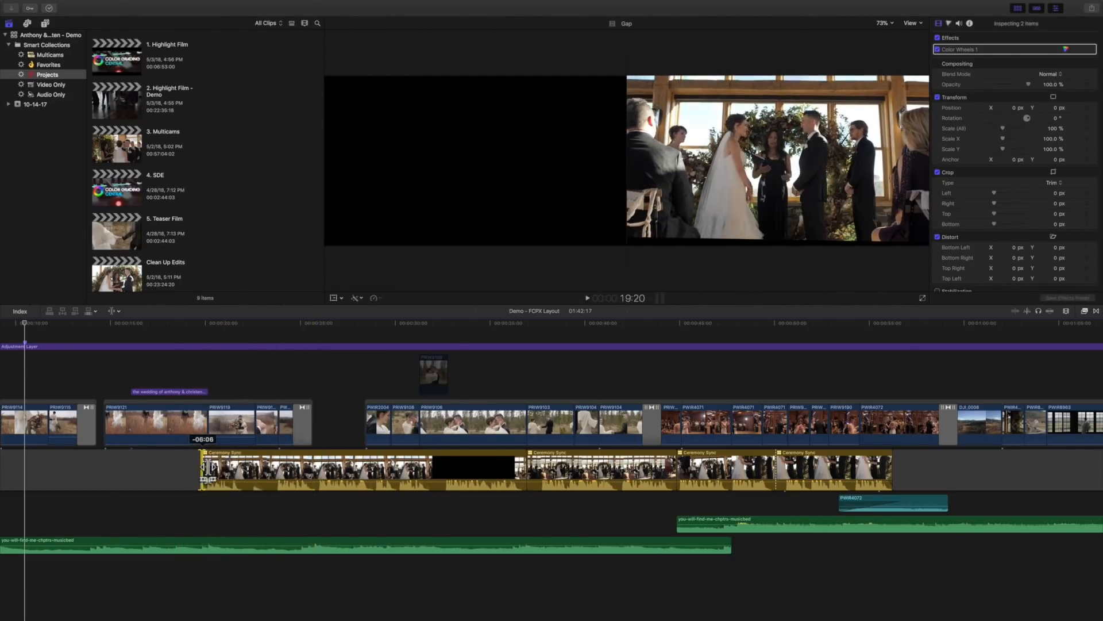
pyautogui.press('cmd+z')
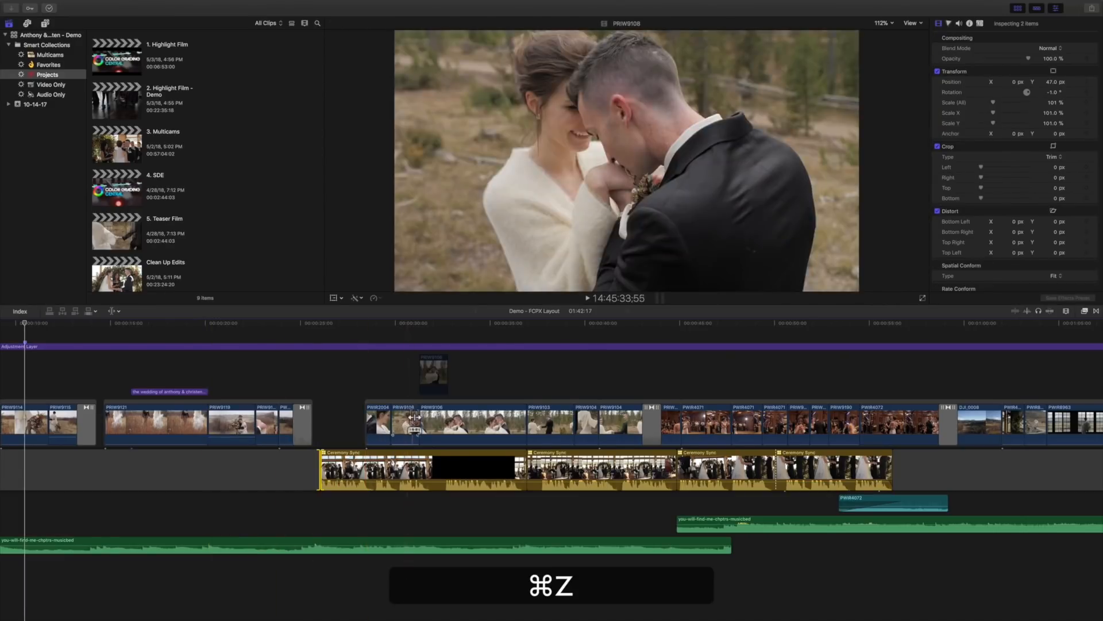
pyautogui.press('cmd+z')
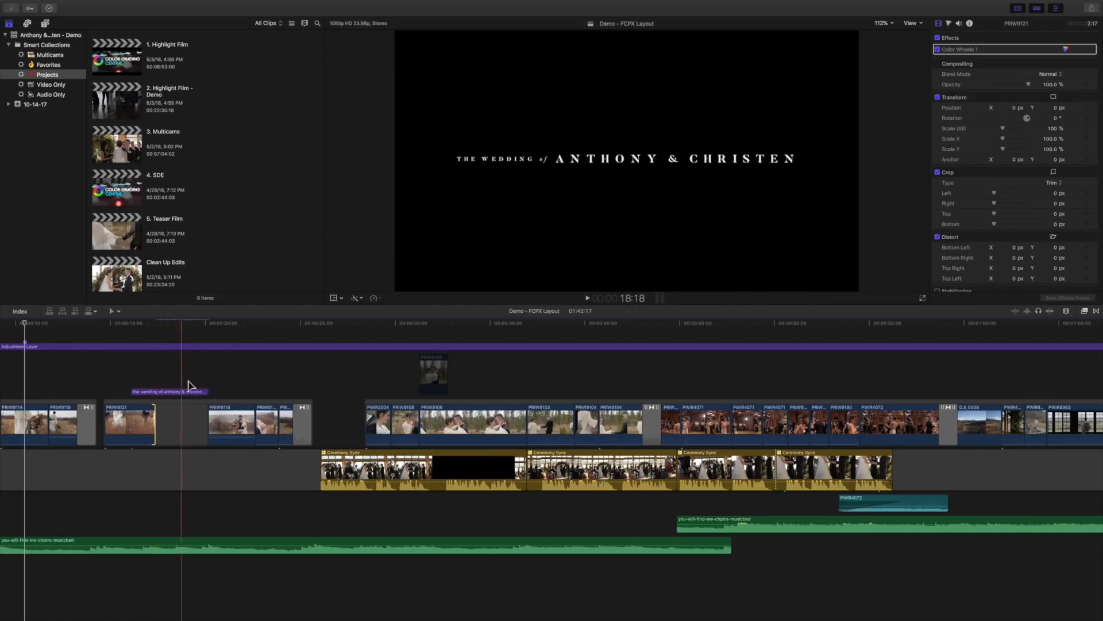
pyautogui.click(247, 323)
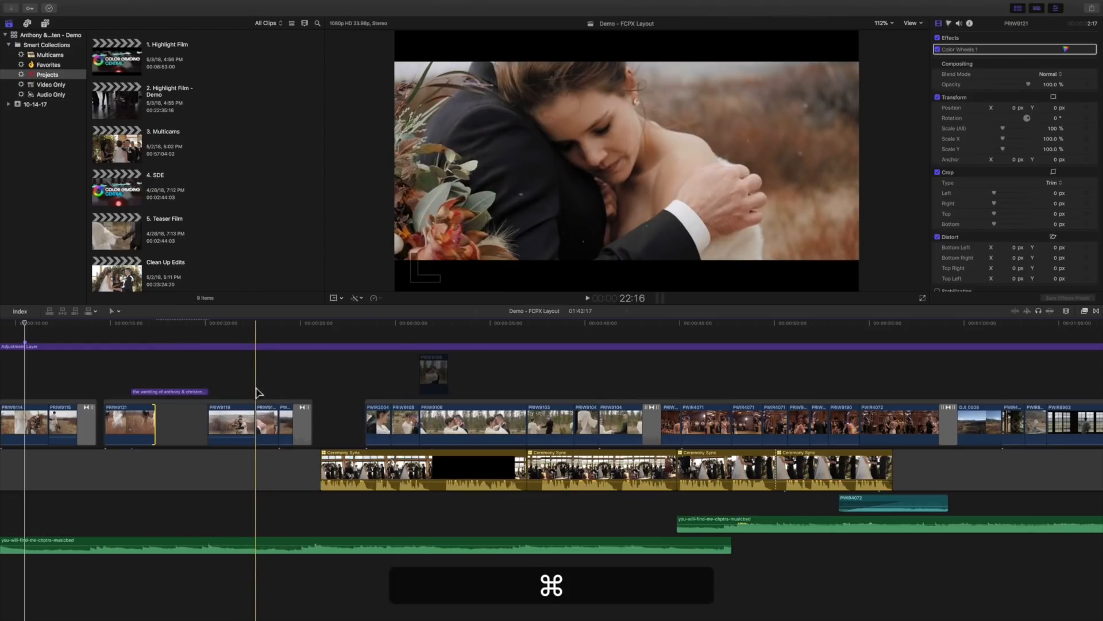
pyautogui.press('cmd+z')
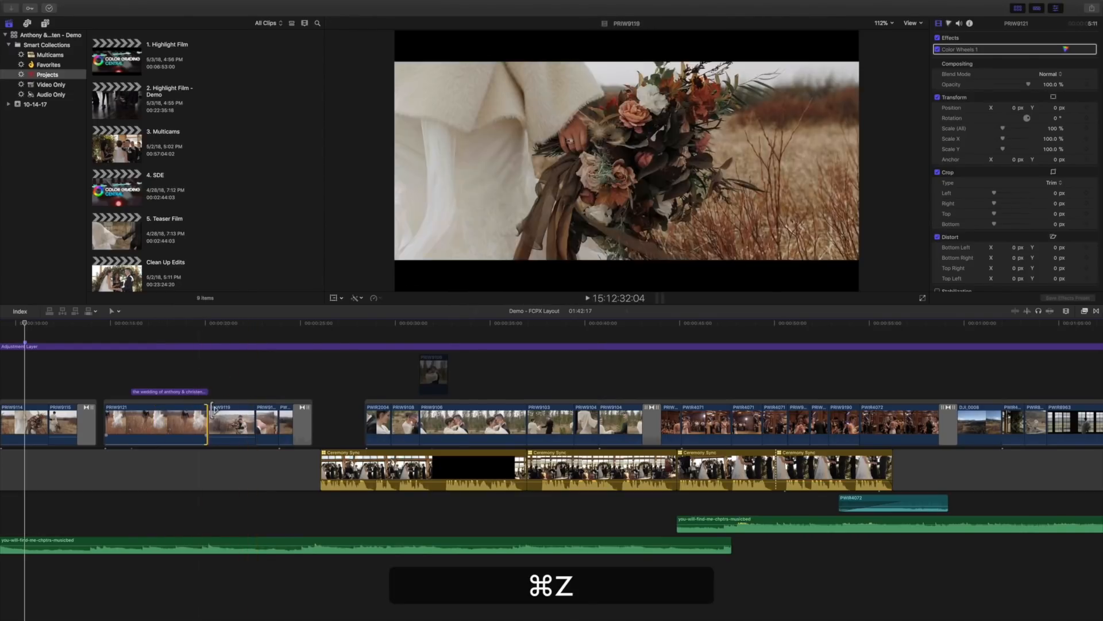
pyautogui.press('cmd+z')
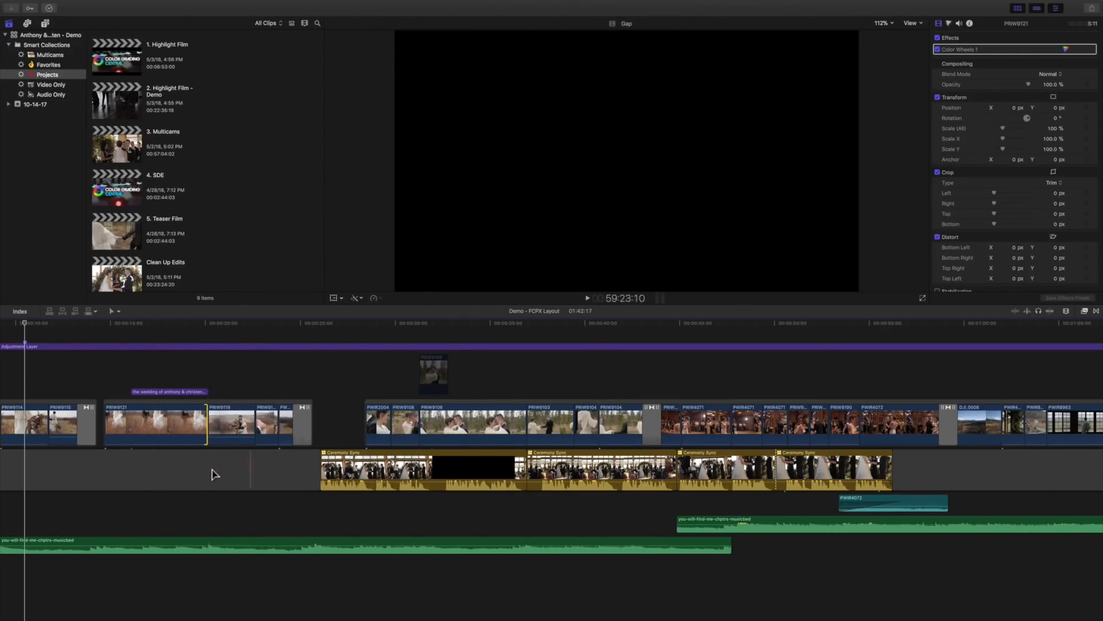
pyautogui.click(324, 466)
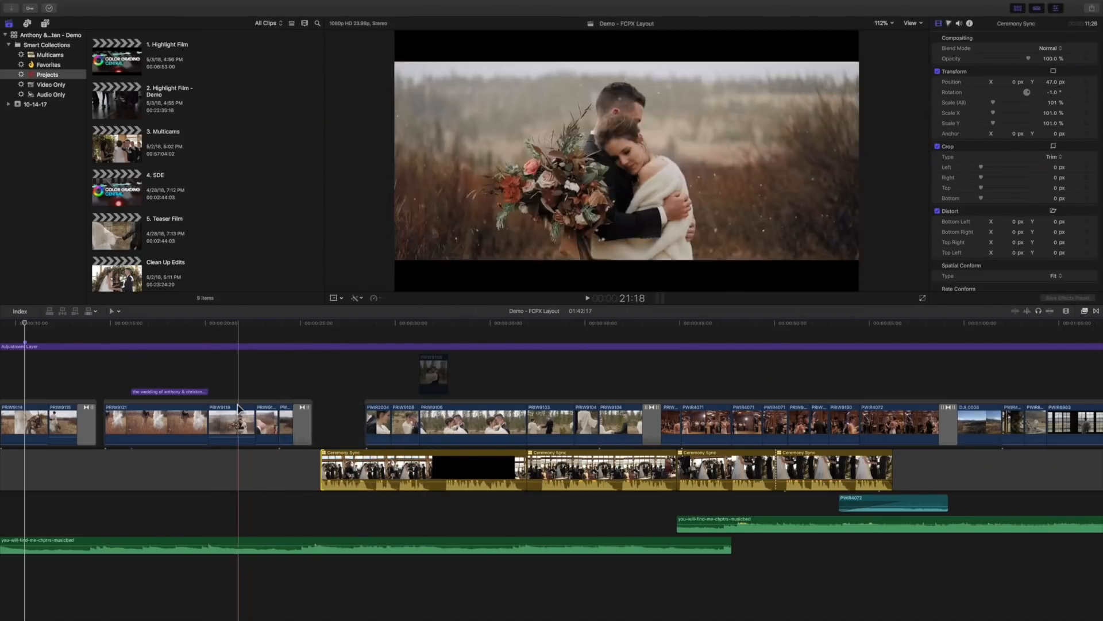
pyautogui.click(232, 423)
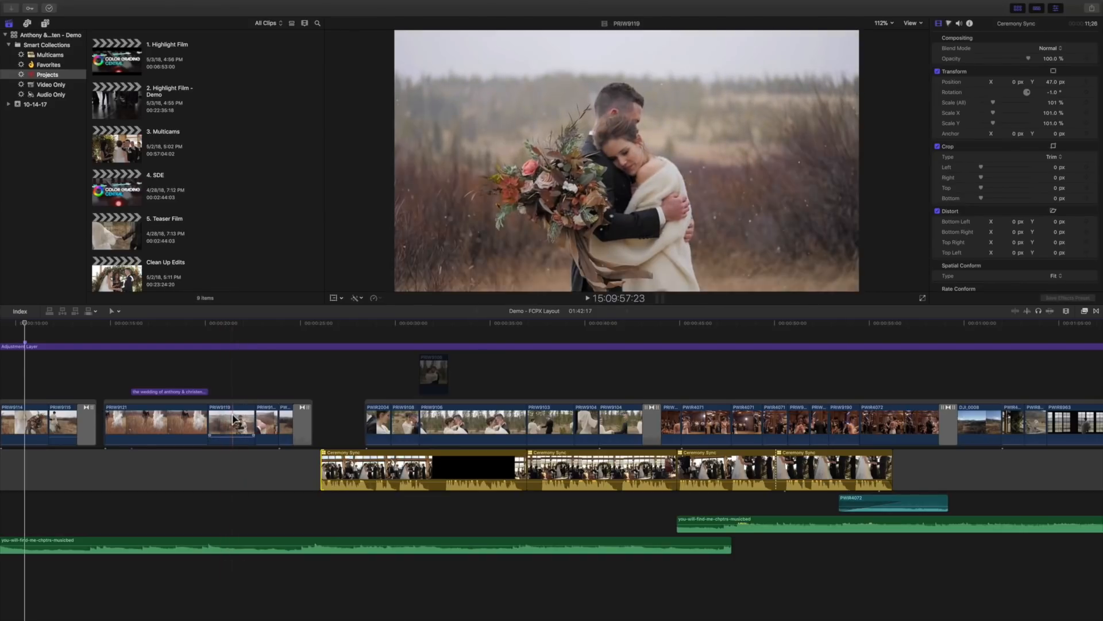
pyautogui.click(137, 423)
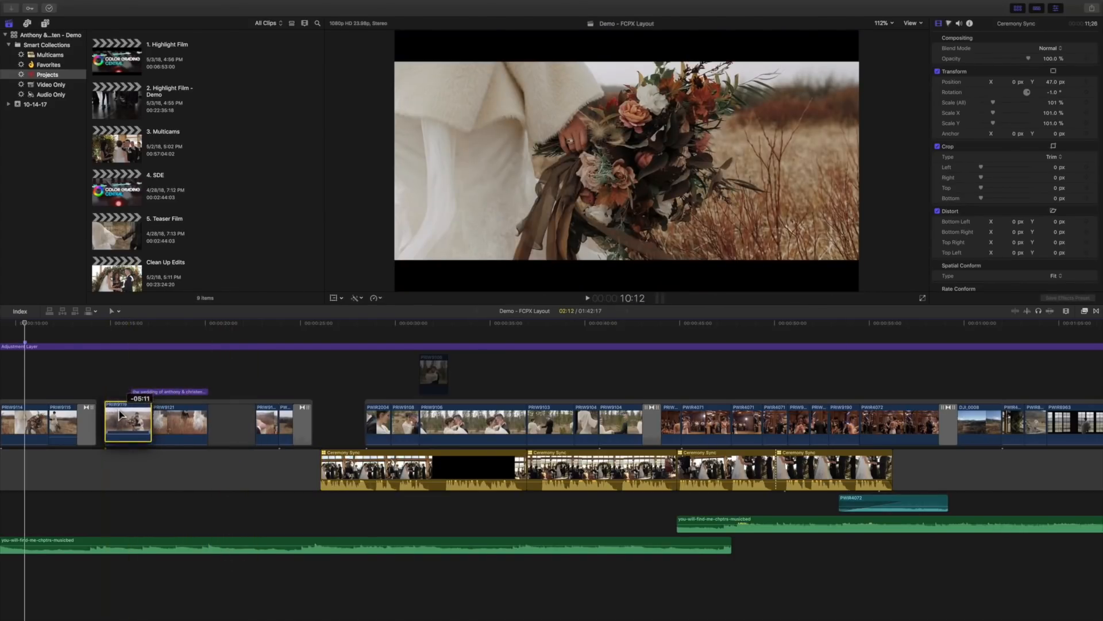
pyautogui.click(154, 423)
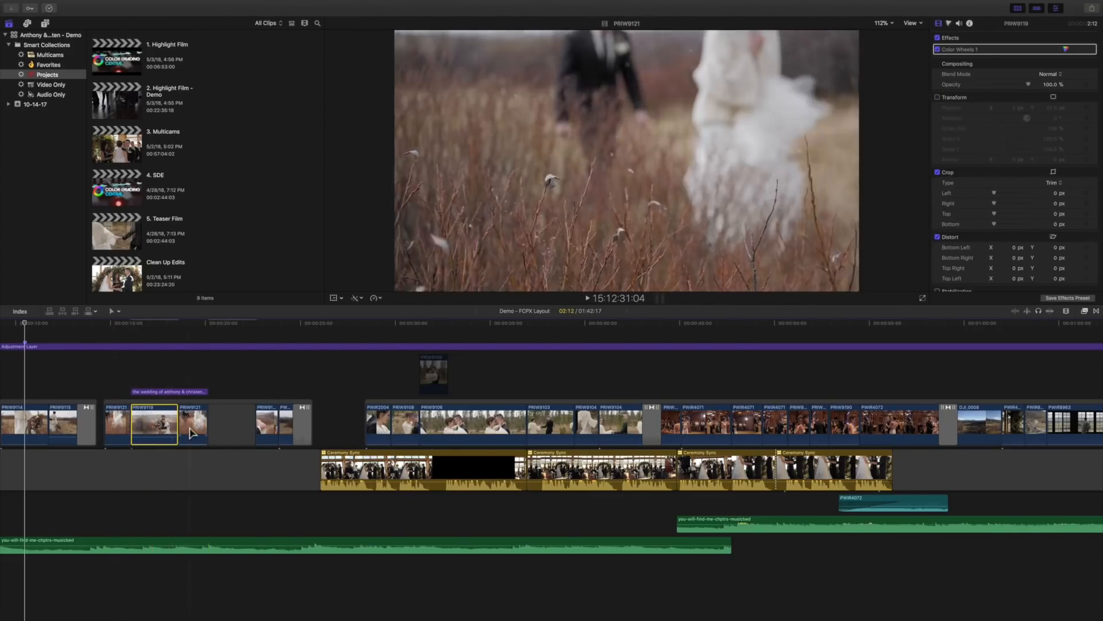
pyautogui.click(231, 423)
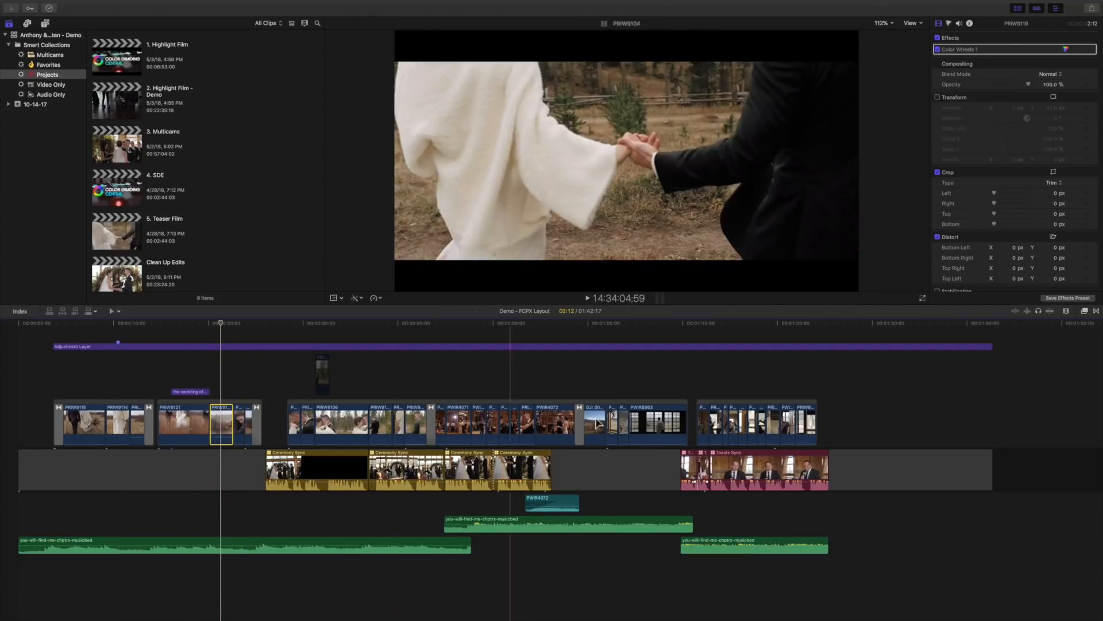
pyautogui.click(110, 311)
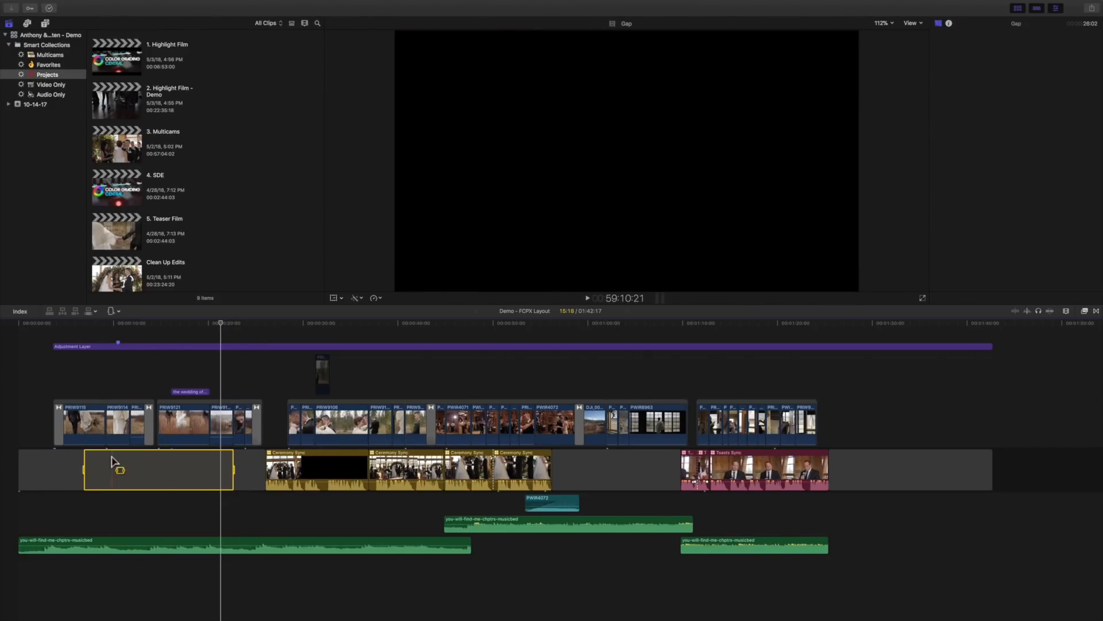
pyautogui.click(317, 468)
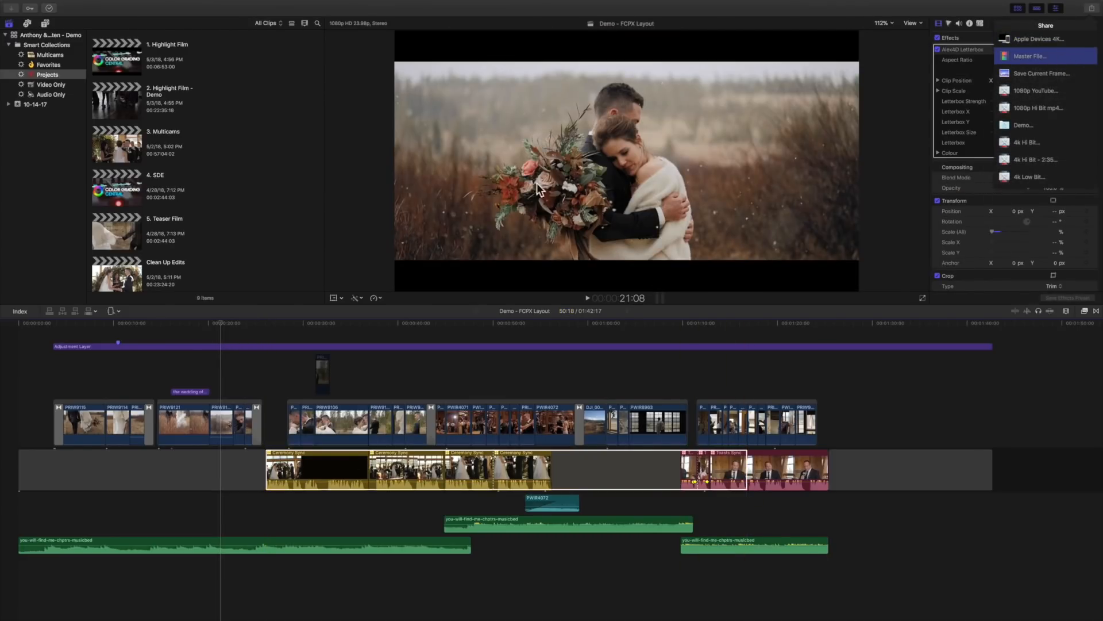
pyautogui.click(1028, 56)
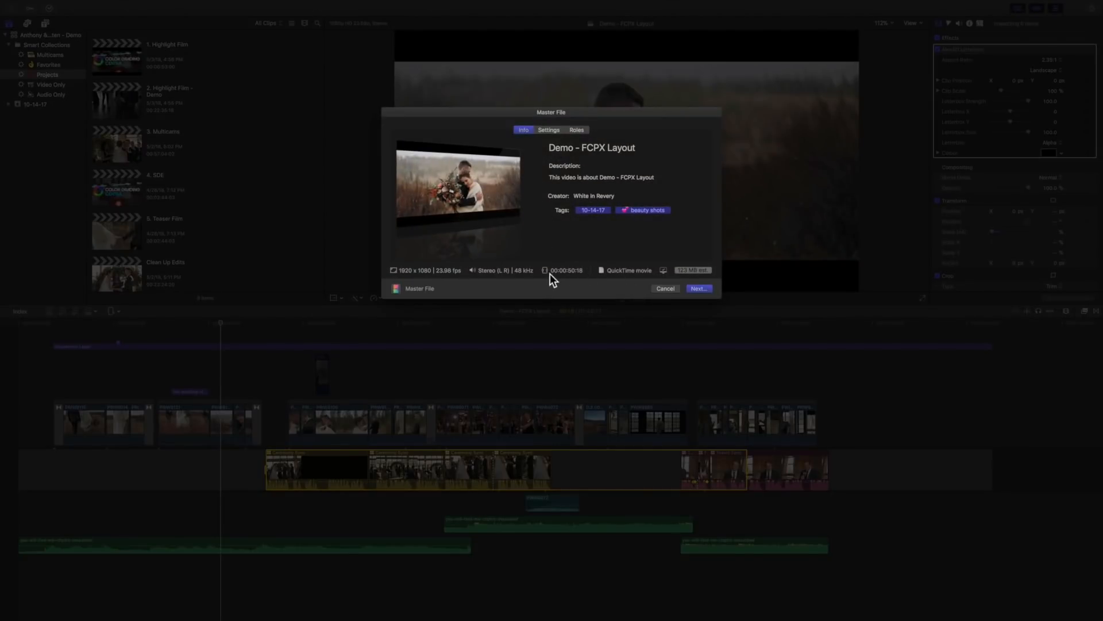
pyautogui.moveTo(587, 277)
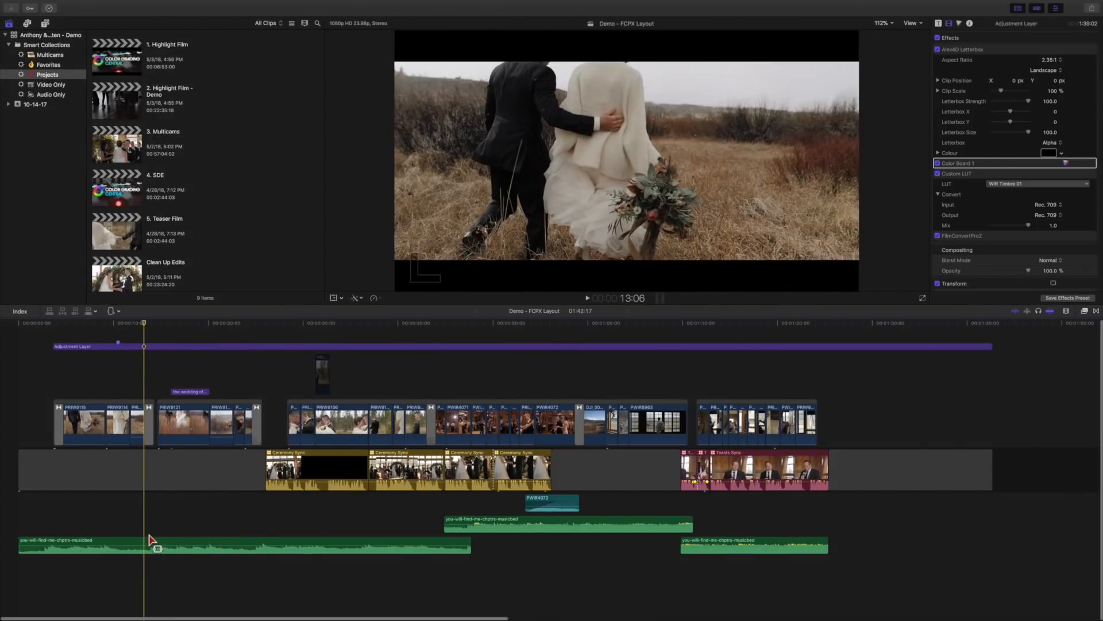
pyautogui.click(204, 545)
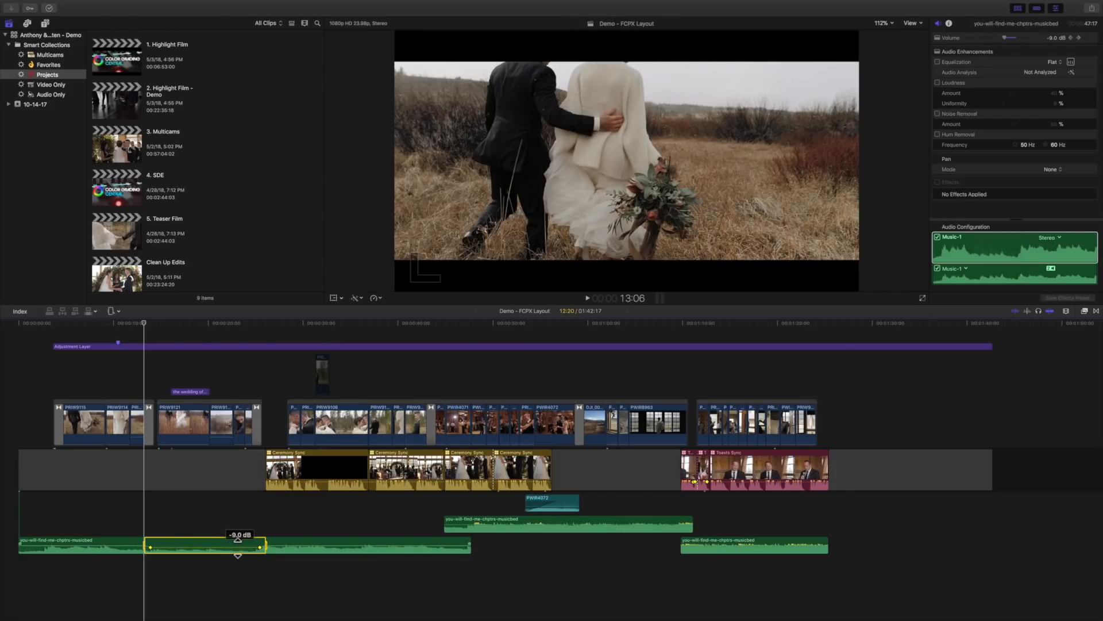
pyautogui.press('a')
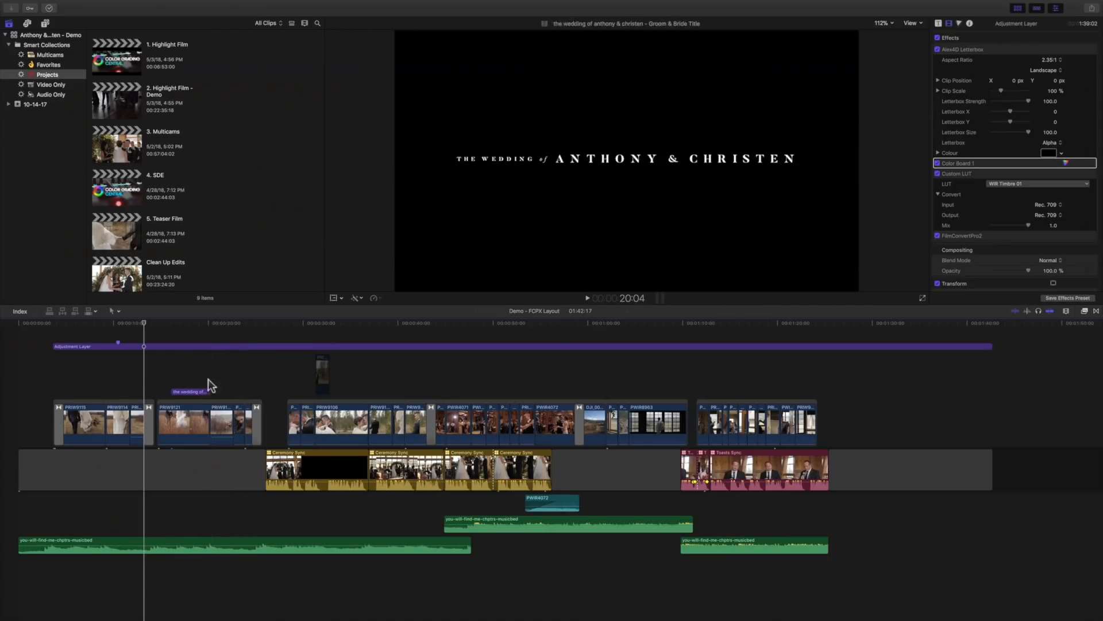
pyautogui.click(207, 323)
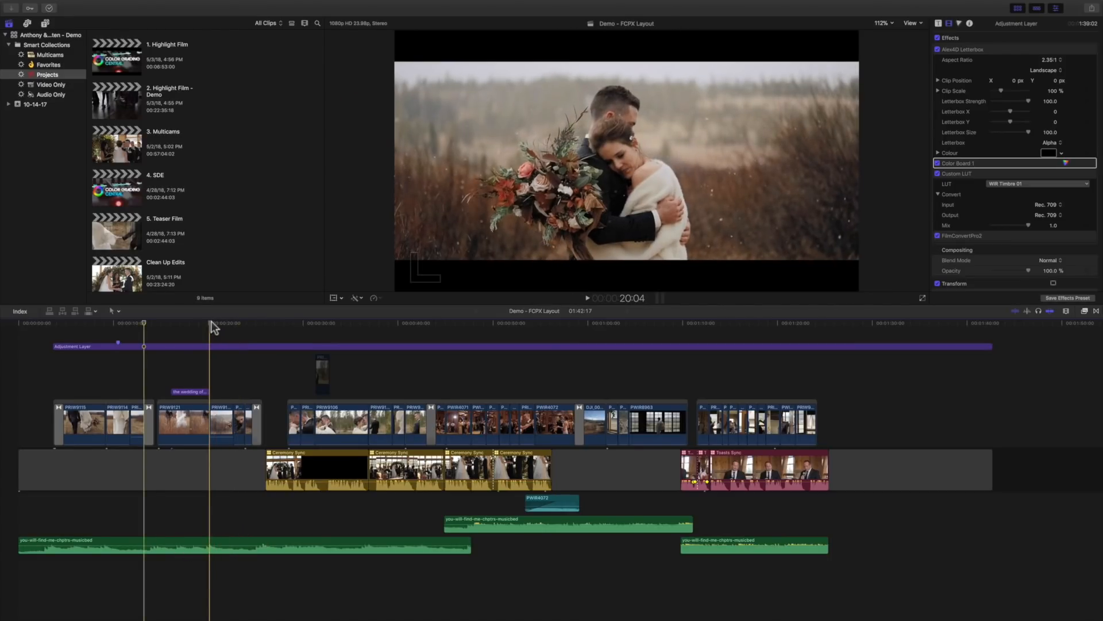
pyautogui.click(113, 312)
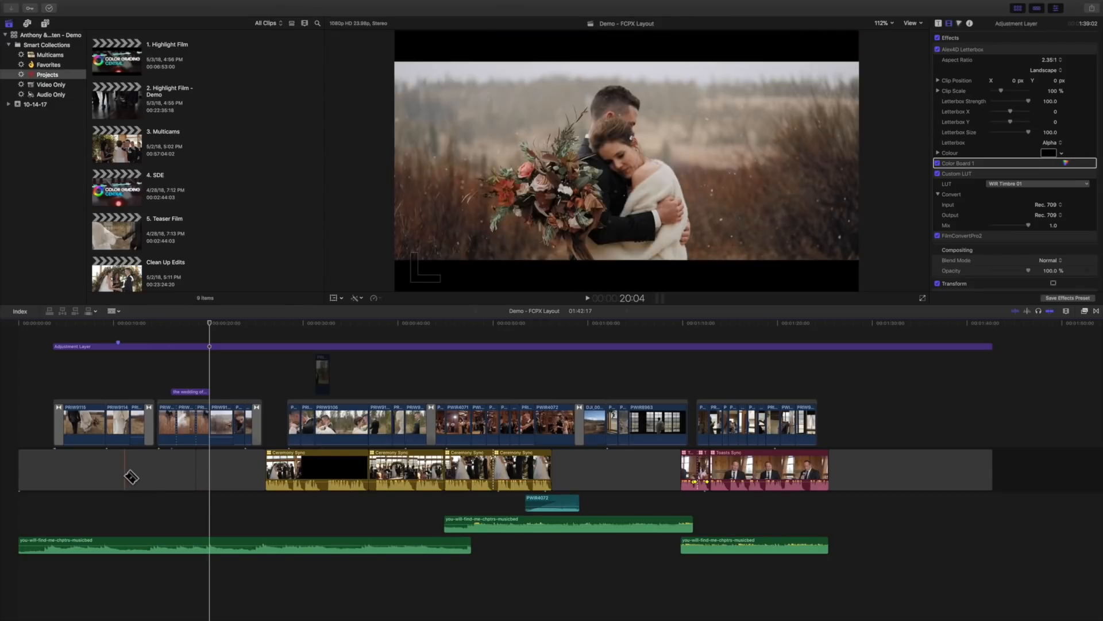
pyautogui.press('cmd+z')
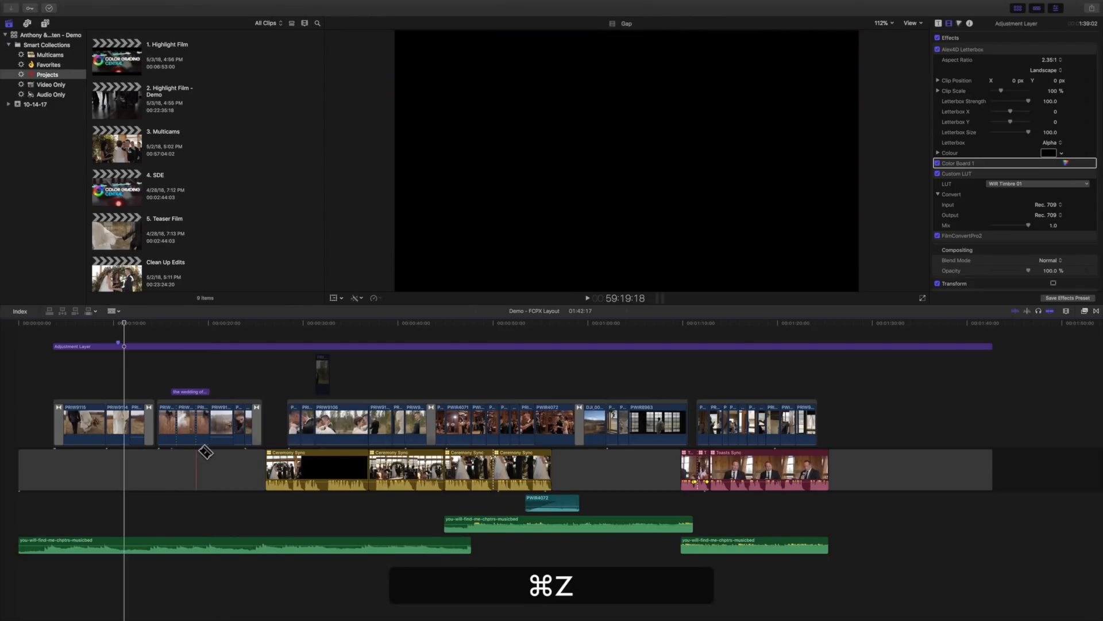
pyautogui.press('cmd+a')
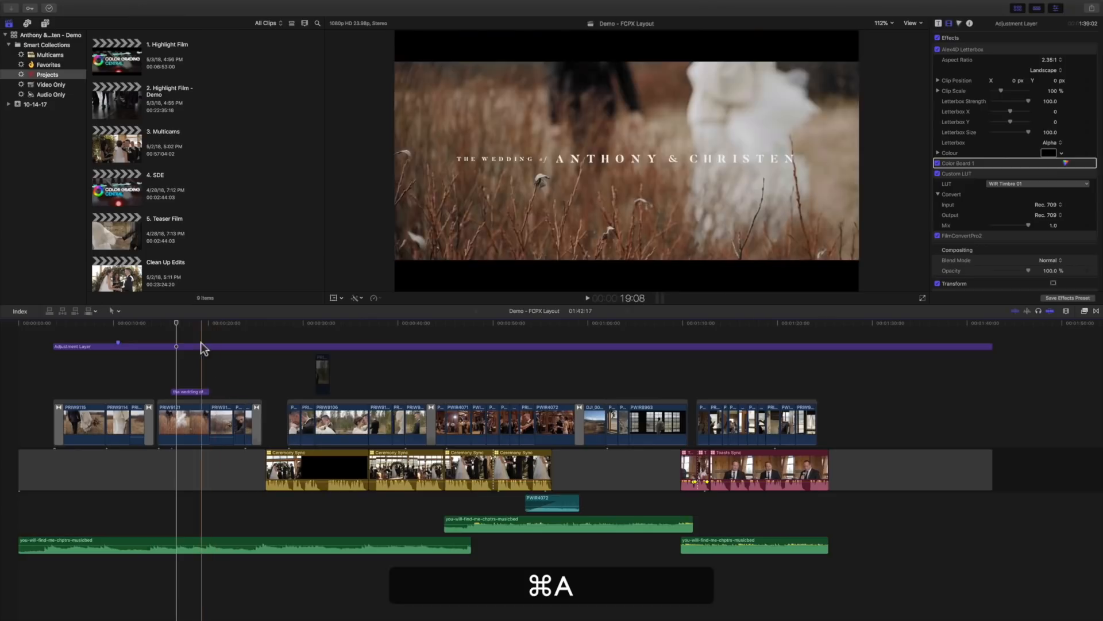
pyautogui.click(123, 323)
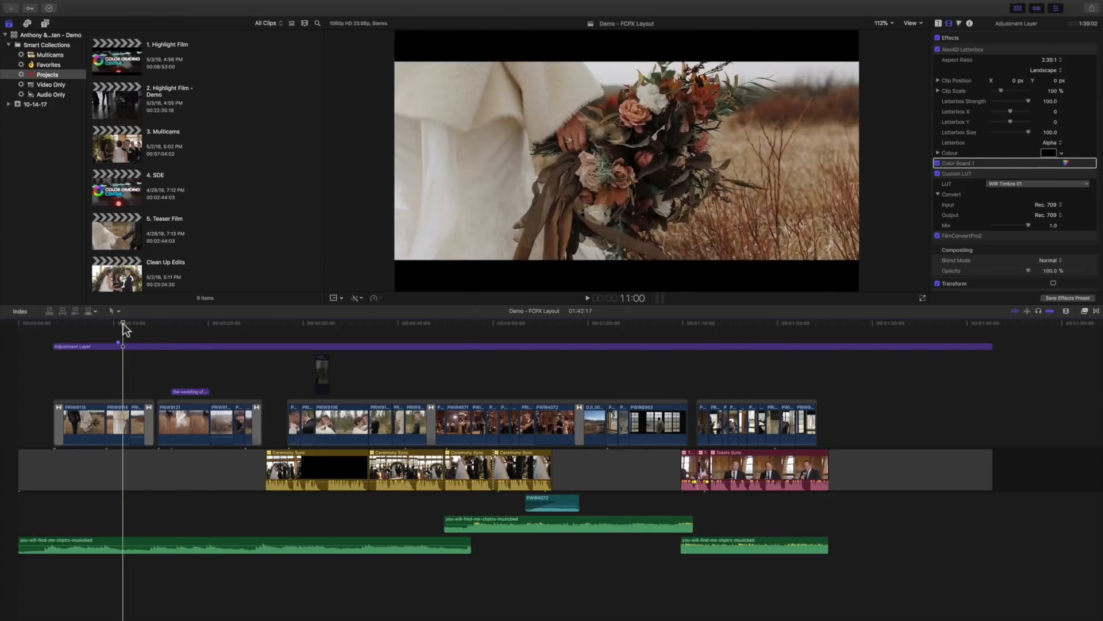
pyautogui.moveTo(123, 326); pyautogui.dragTo(180, 326)
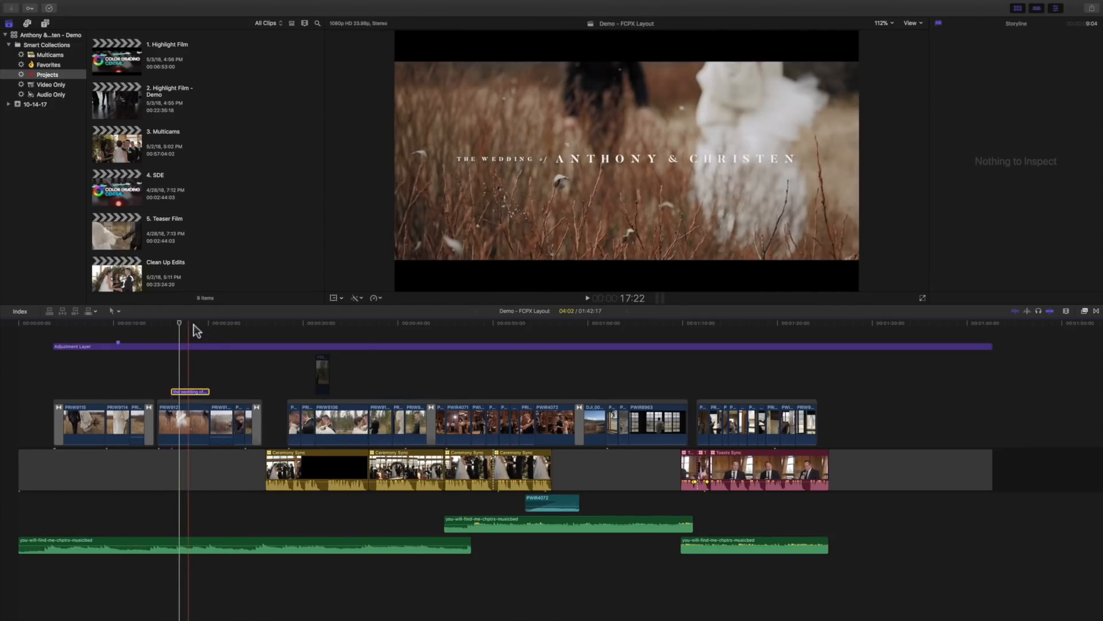
pyautogui.press('cmd+b')
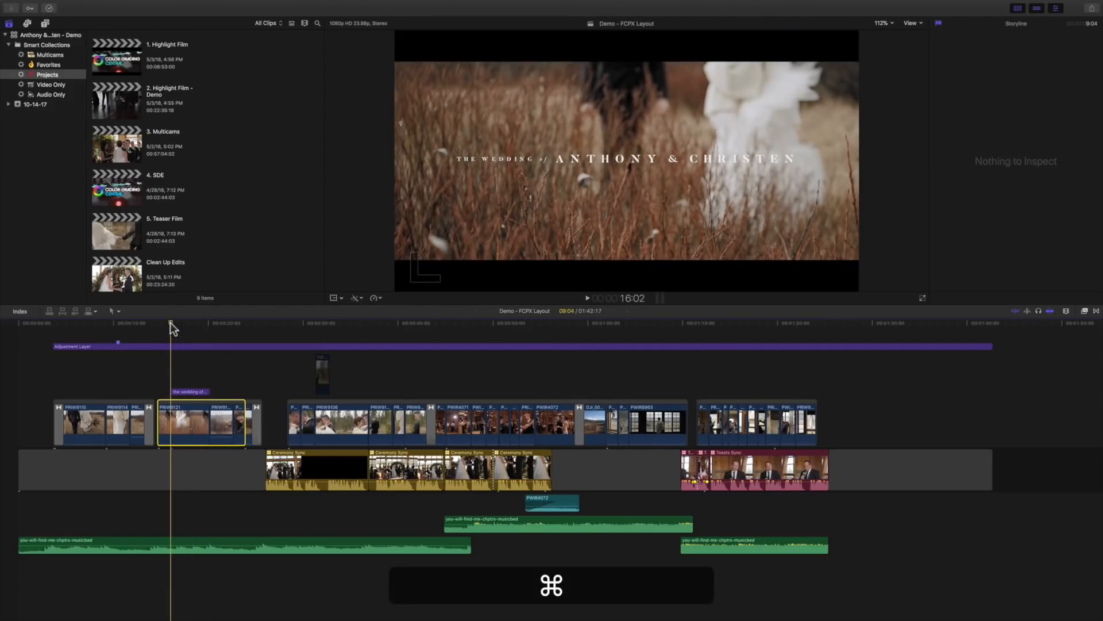
pyautogui.press('cmd+b')
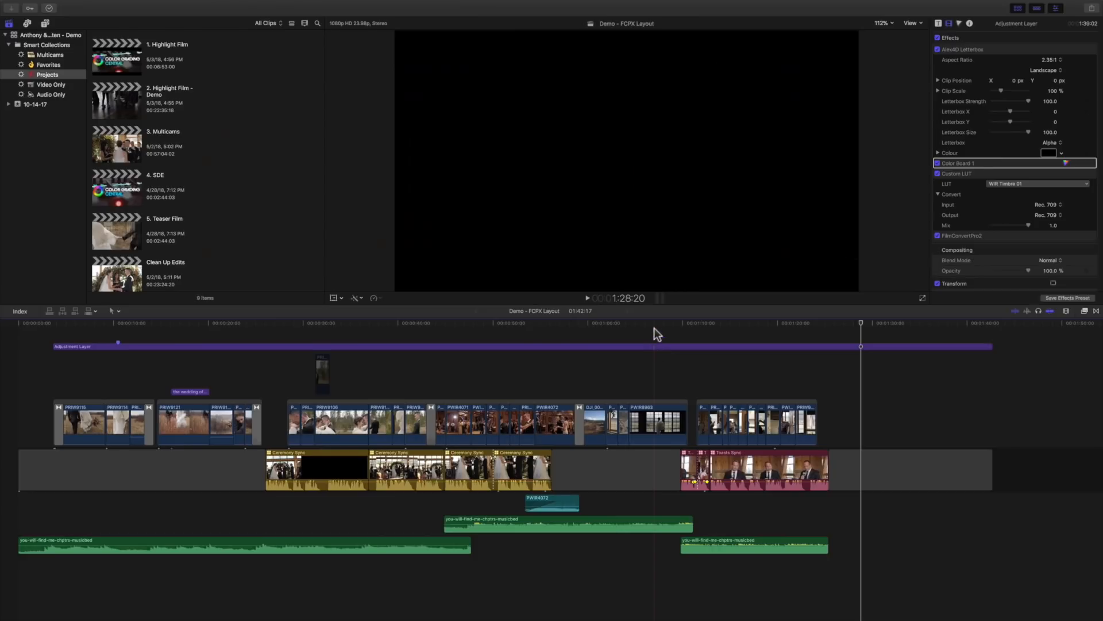
pyautogui.click(655, 470)
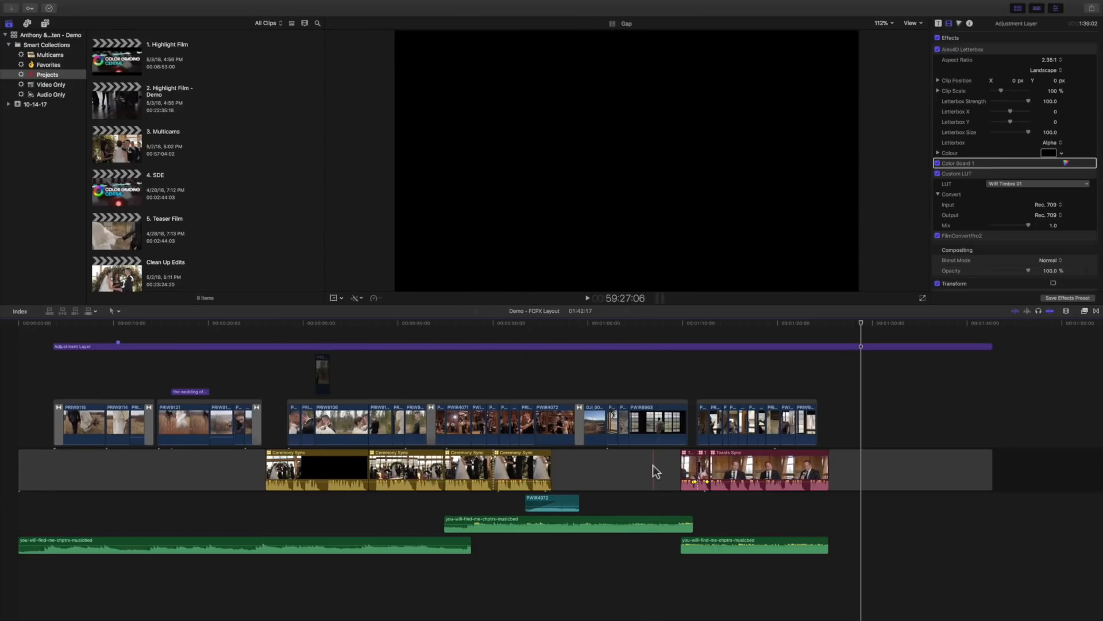
pyautogui.click(615, 468)
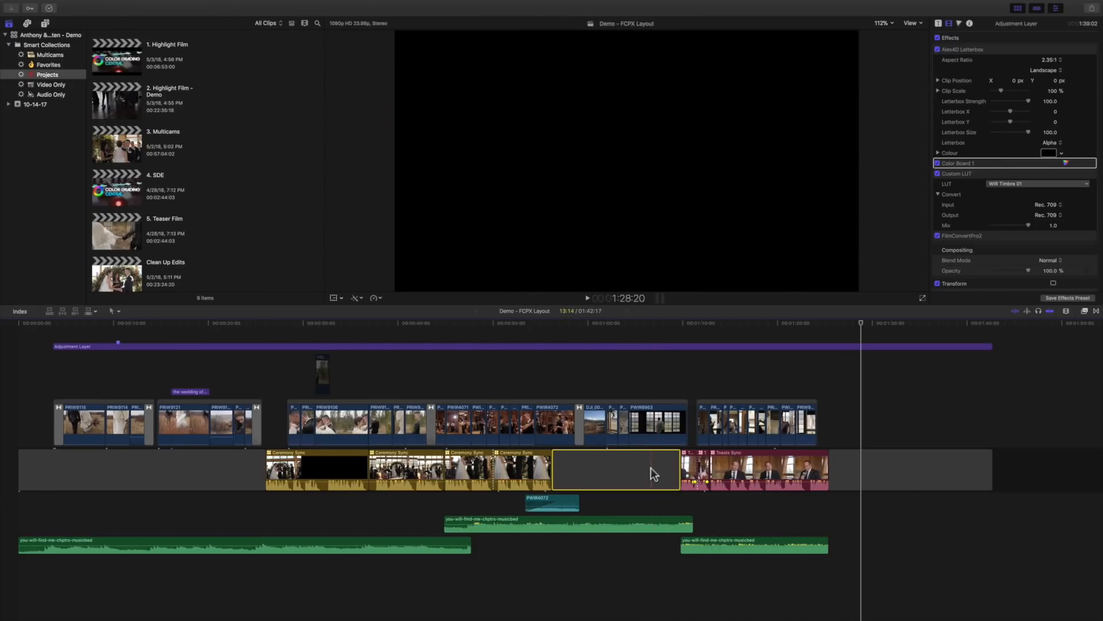
pyautogui.click(649, 323)
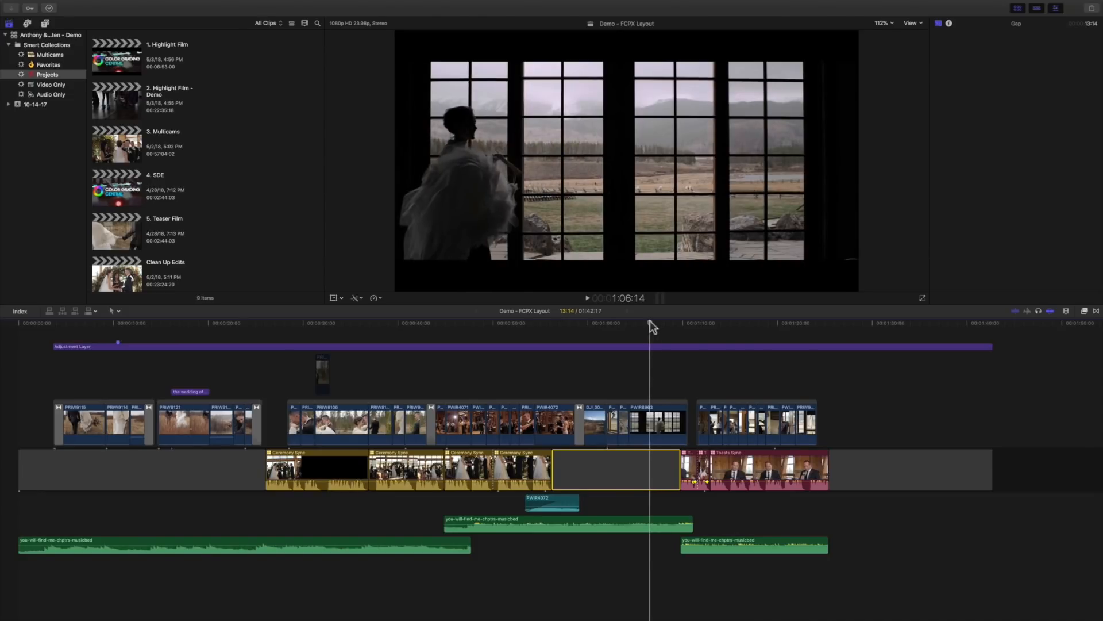
pyautogui.press('shift+cmd+b')
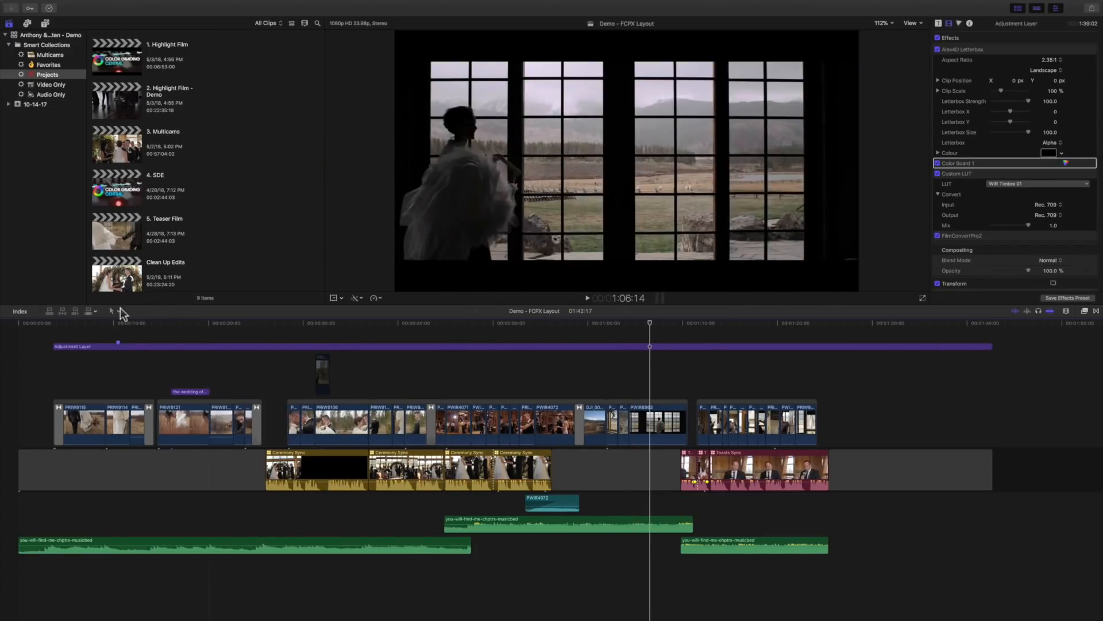
pyautogui.press('a')
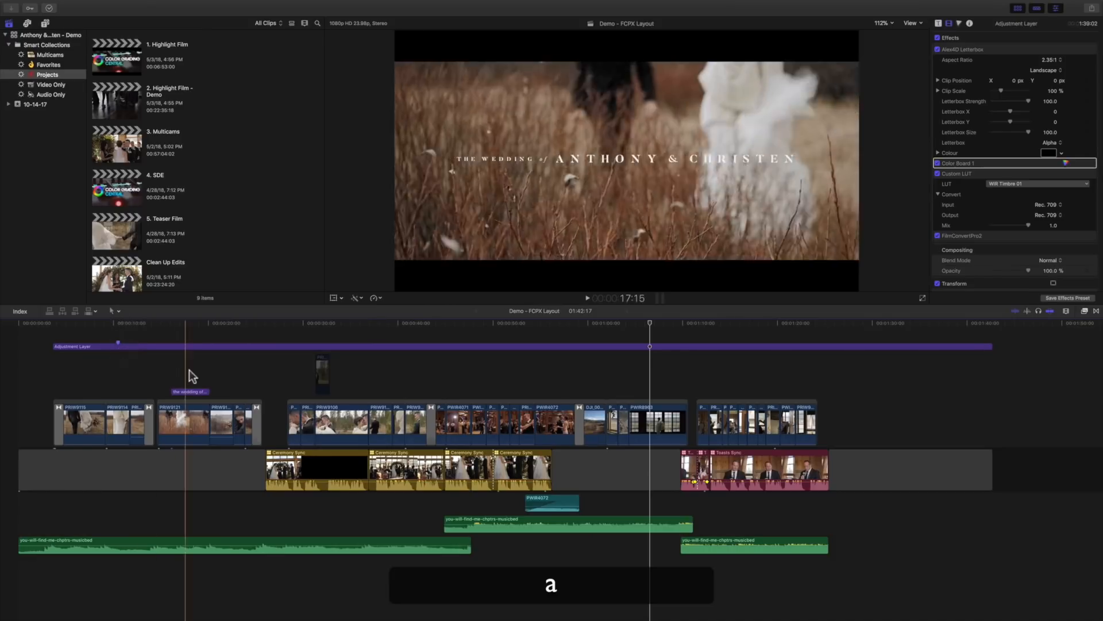
pyautogui.press('z')
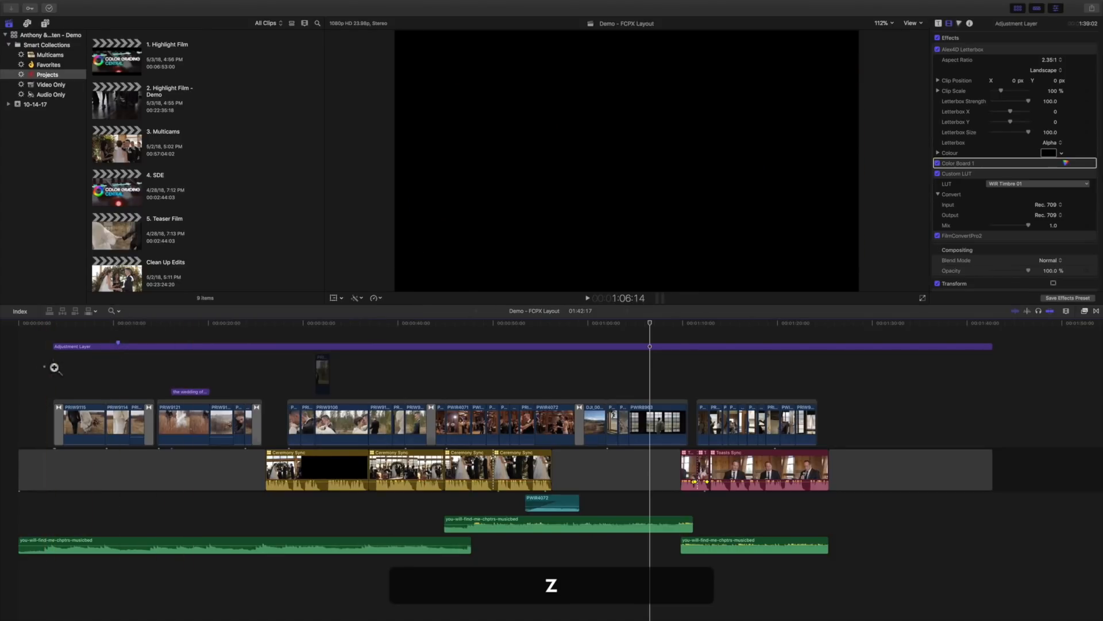
pyautogui.press('z')
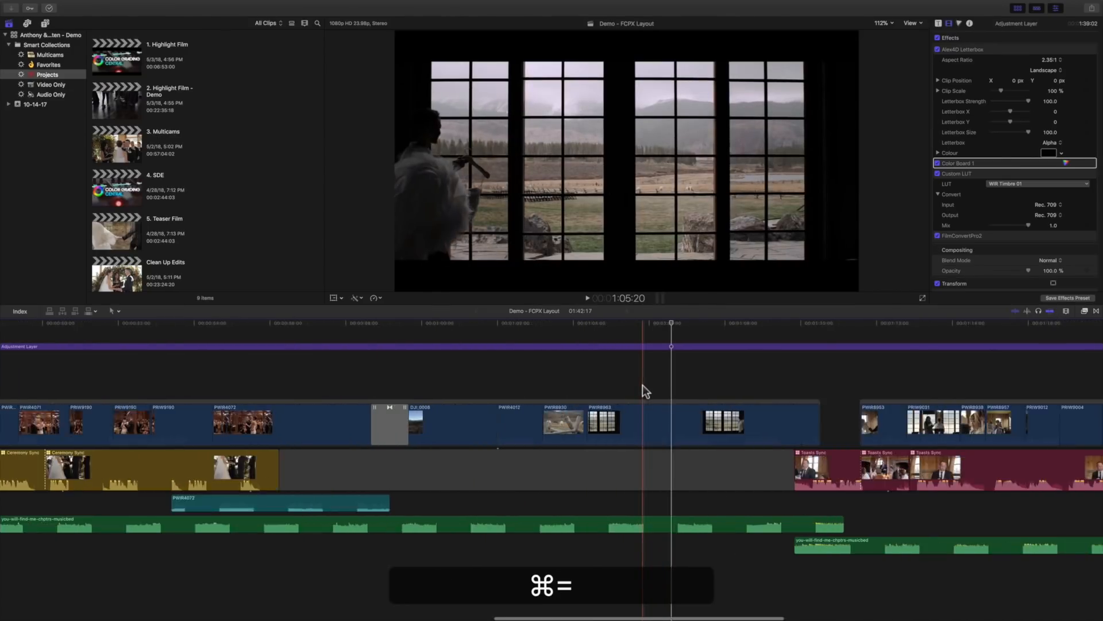
pyautogui.press('cmd+=')
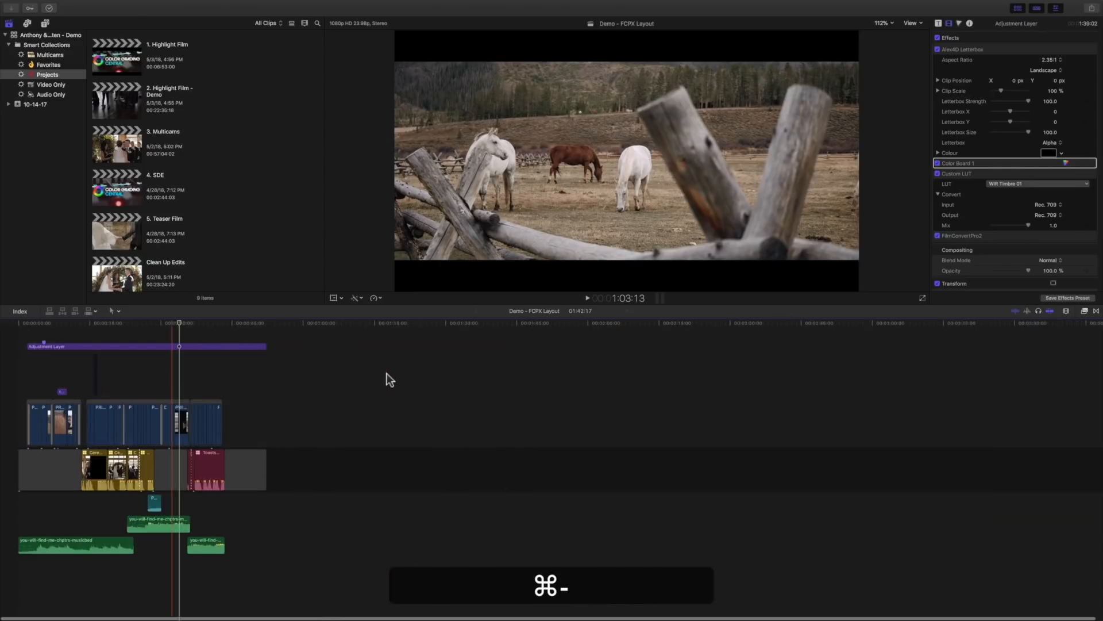
pyautogui.press('shift+z')
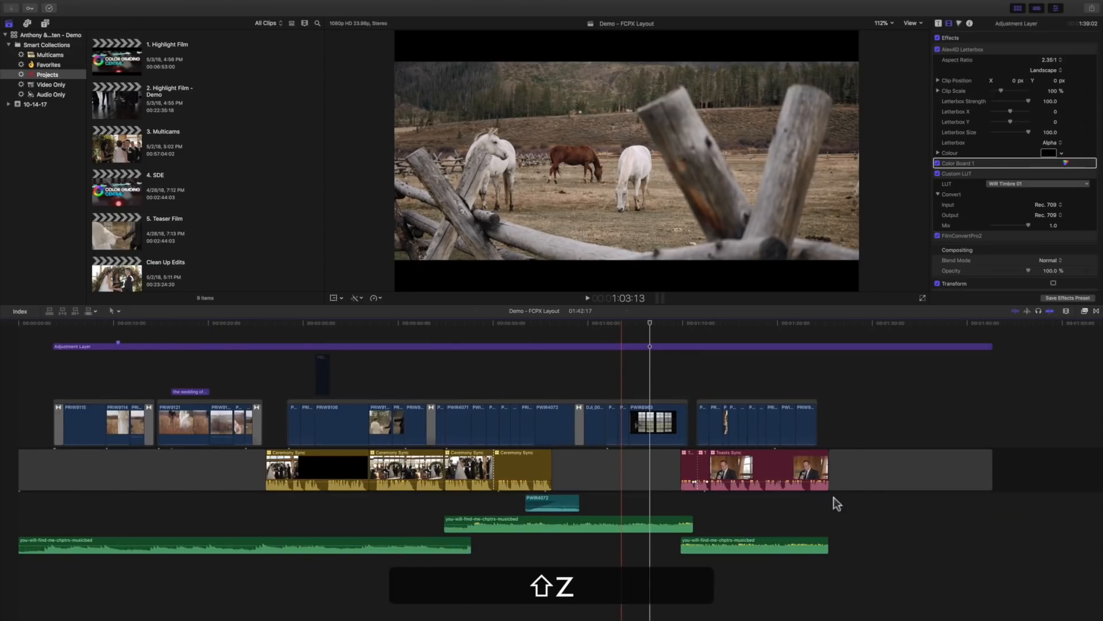